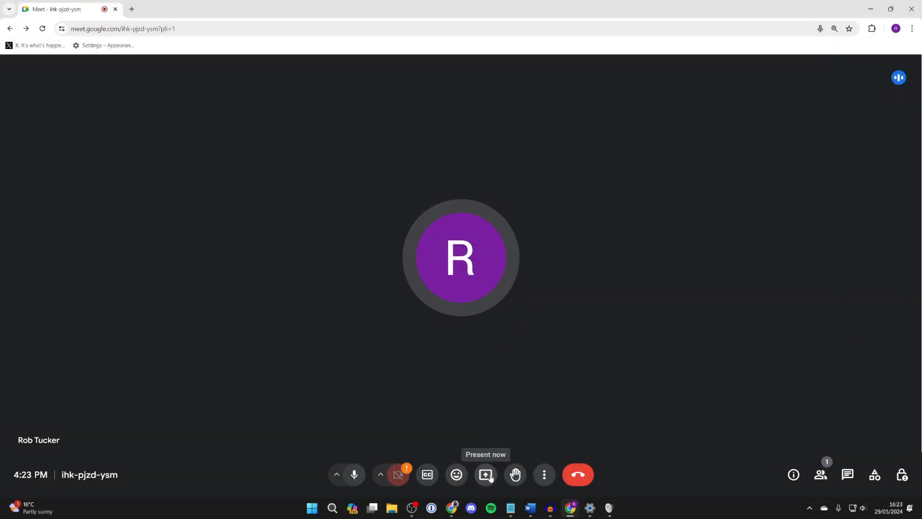
- Present the entire screen to the Google Meet call
left_click(486, 474)
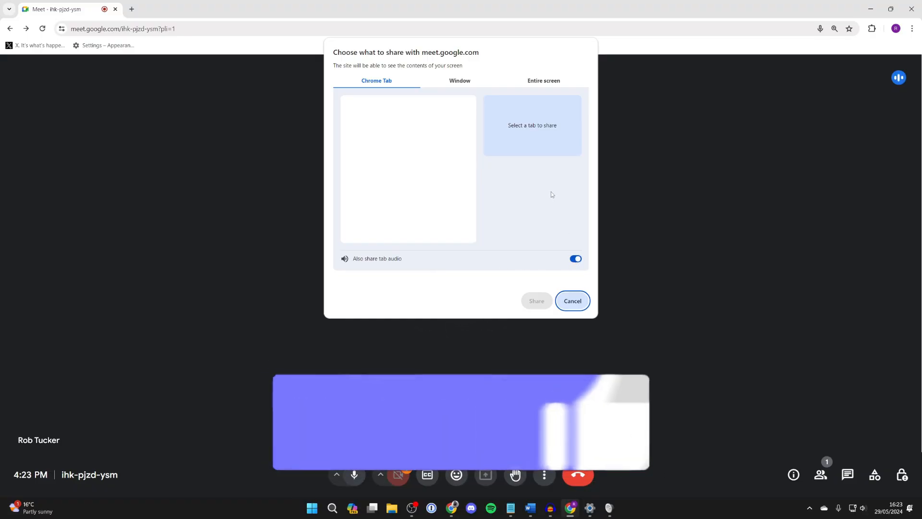
left_click(542, 81)
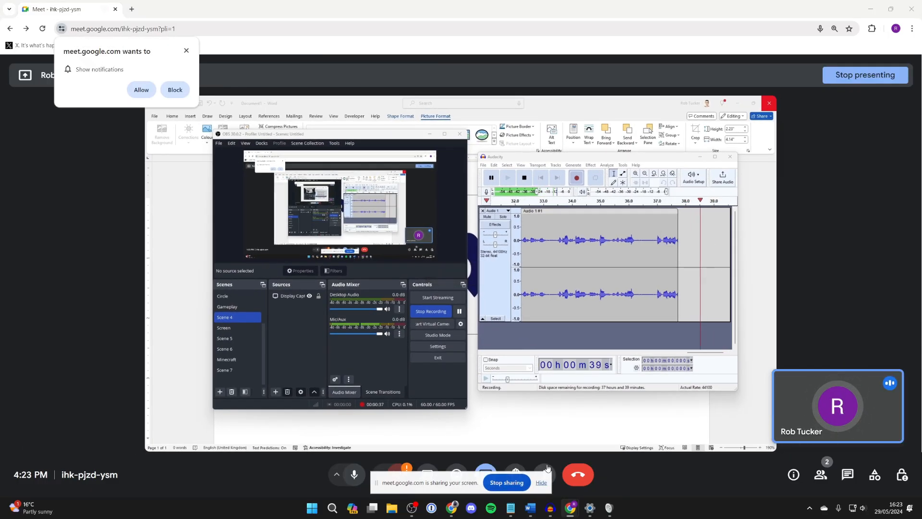
- Check Meet's microphone list showing the USB PnP Sound Device, then bring up Windows Settings
left_click(547, 474)
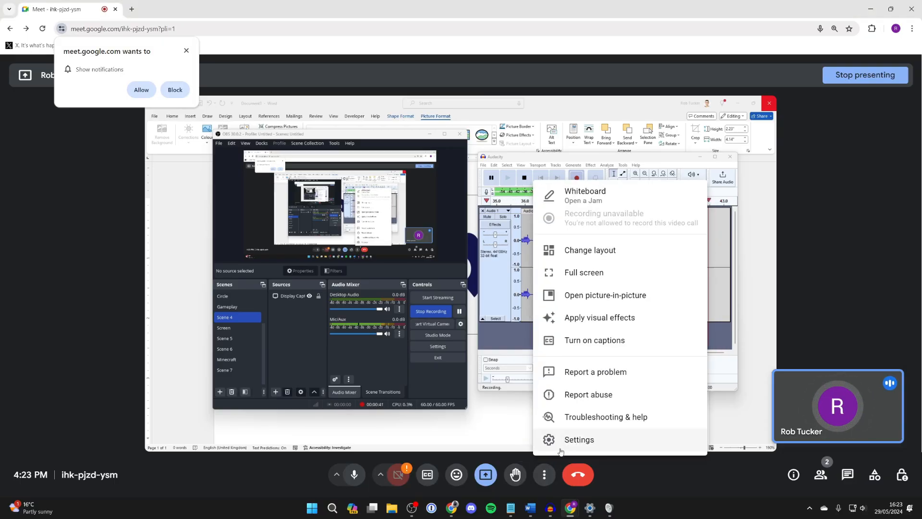
left_click(578, 439)
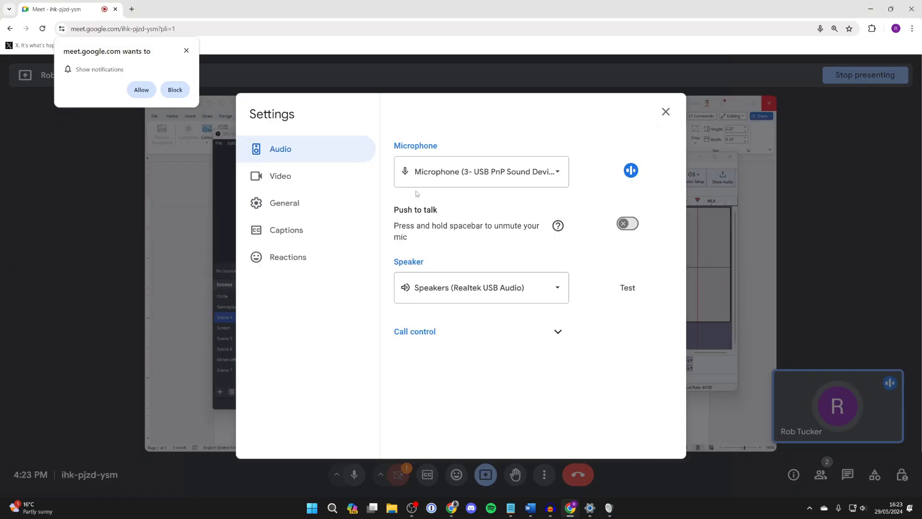
left_click(480, 171)
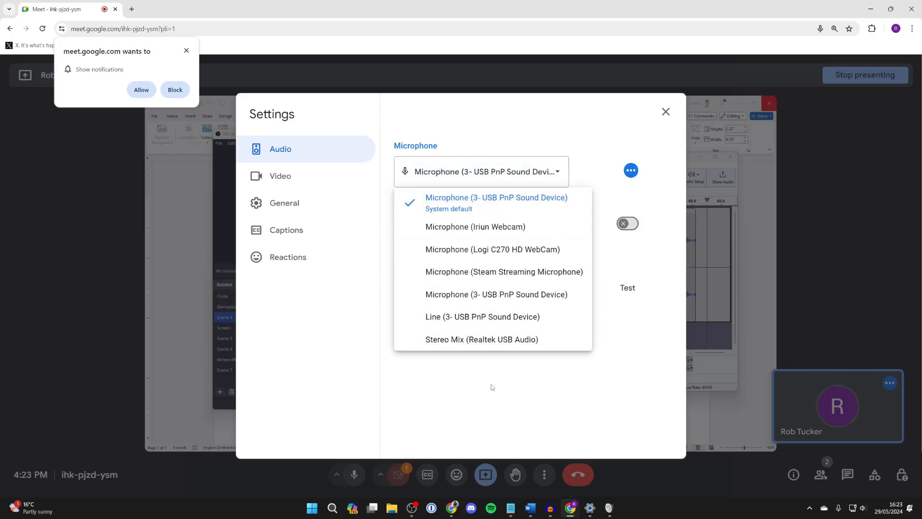
left_click(330, 507)
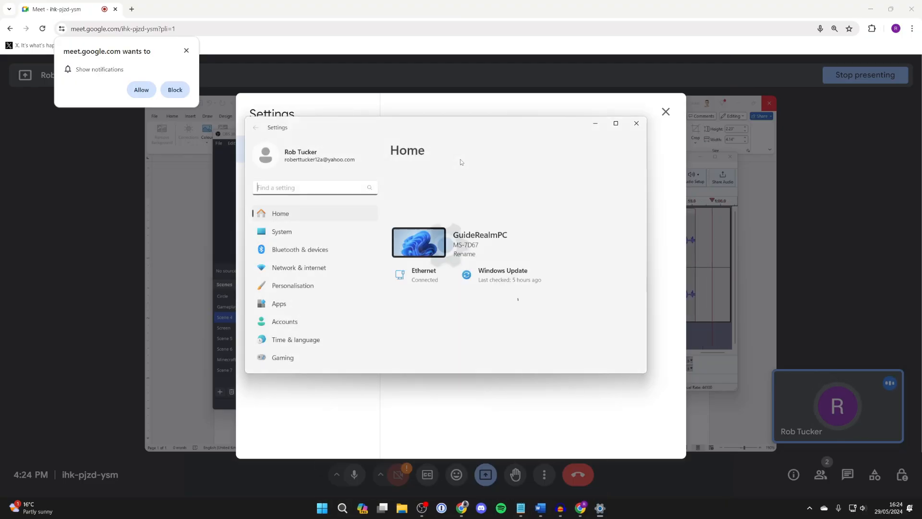
- Navigate to System > Sound and scroll toward More sound settings
left_click(281, 231)
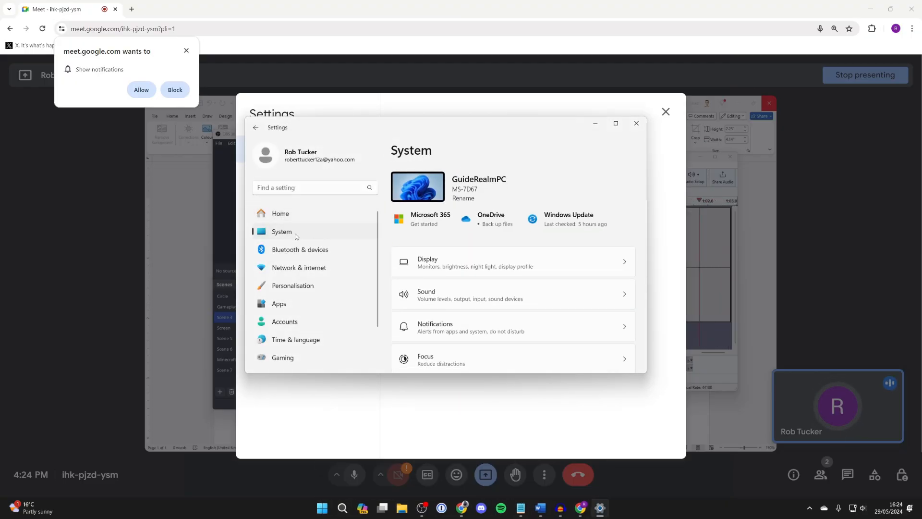
left_click(425, 294)
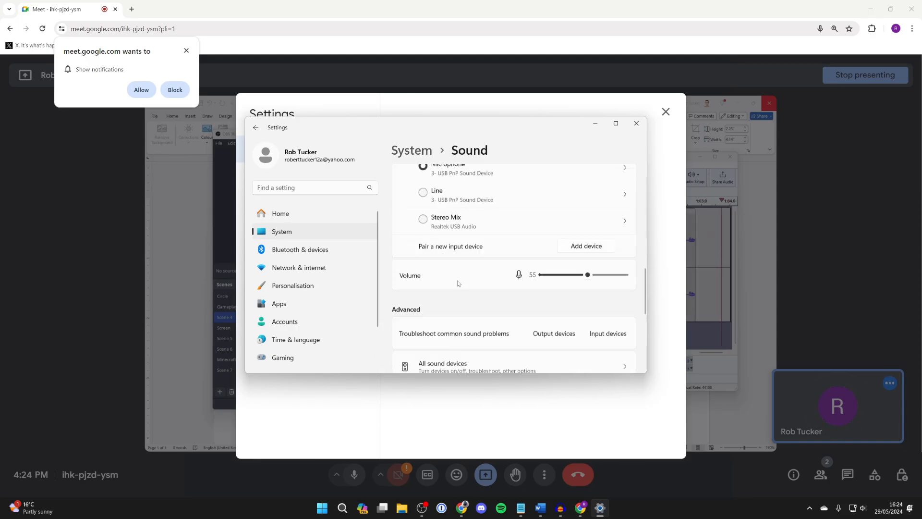
scroll("down", 3)
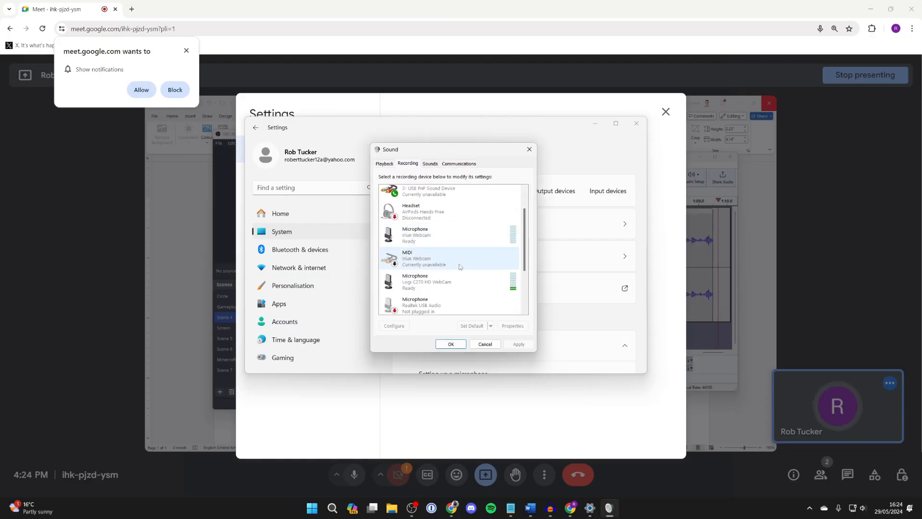
right_click(417, 253)
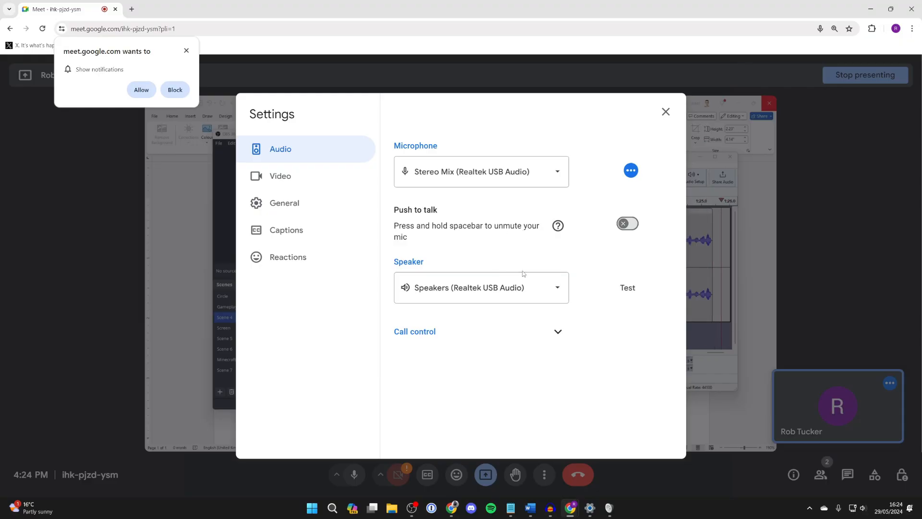
mouse_move(557, 225)
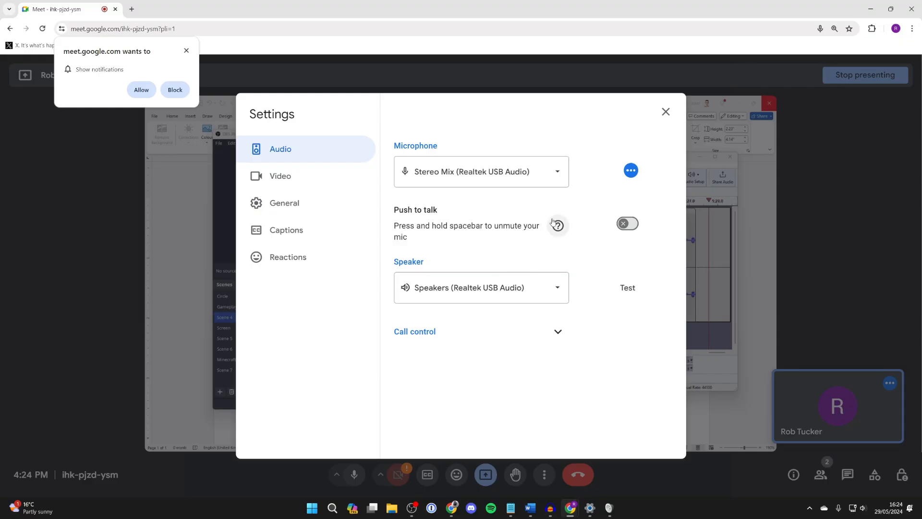
- Switch the Meet microphone back to Microphone (3- USB PnP Sound Device)
left_click(480, 171)
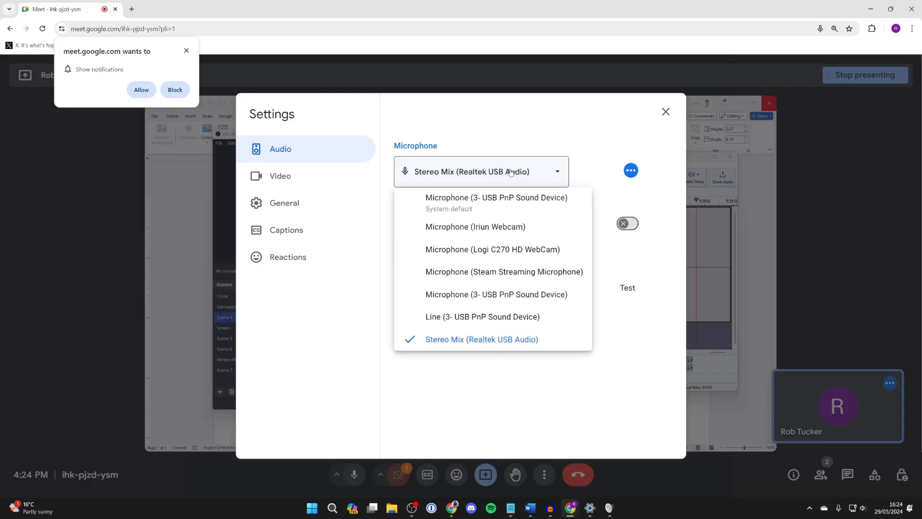
left_click(496, 197)
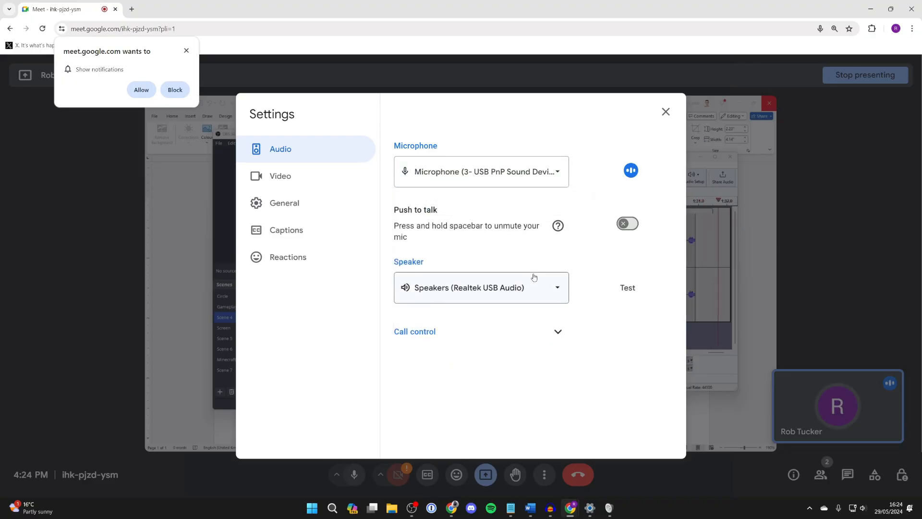